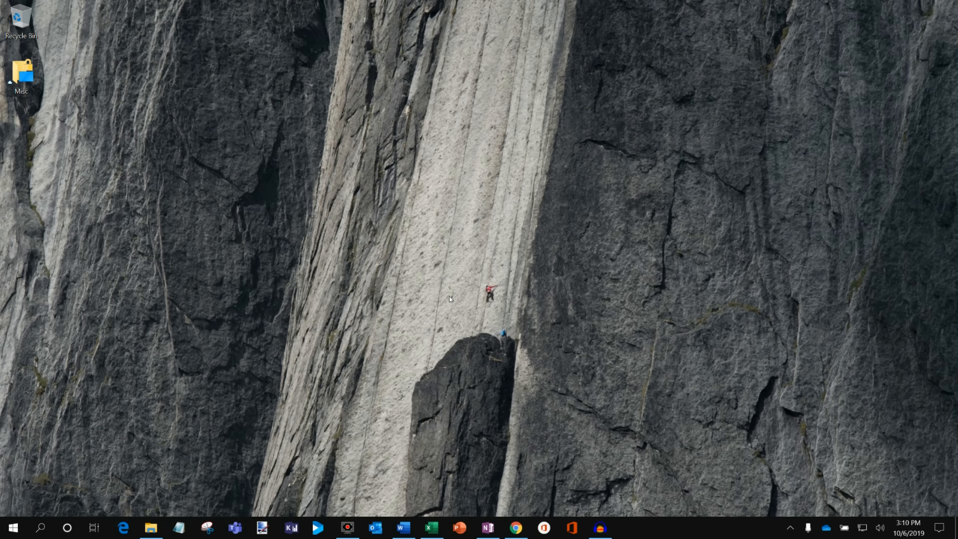
mouse_move(516, 528)
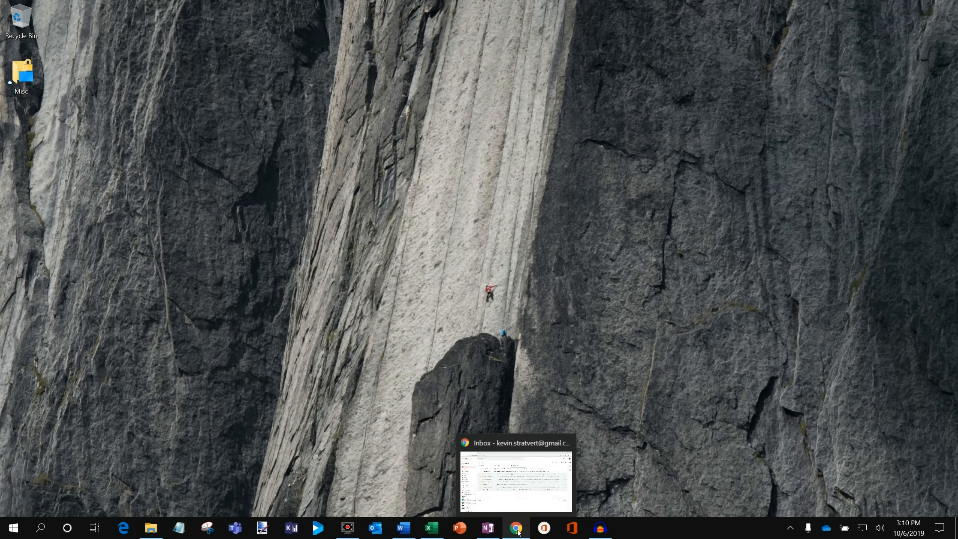
Bring the browser window with the Gmail inbox to the front from the taskbar
click(517, 527)
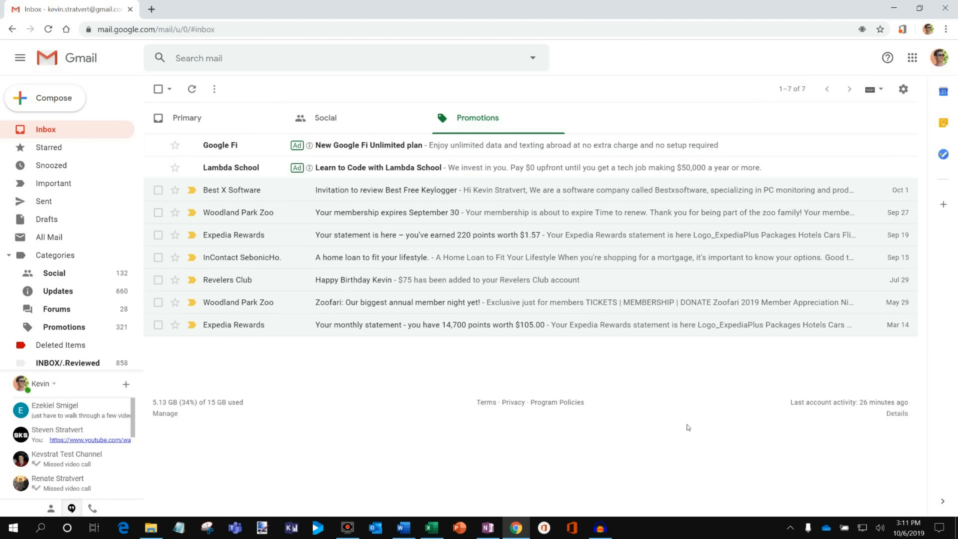
mouse_move(696, 429)
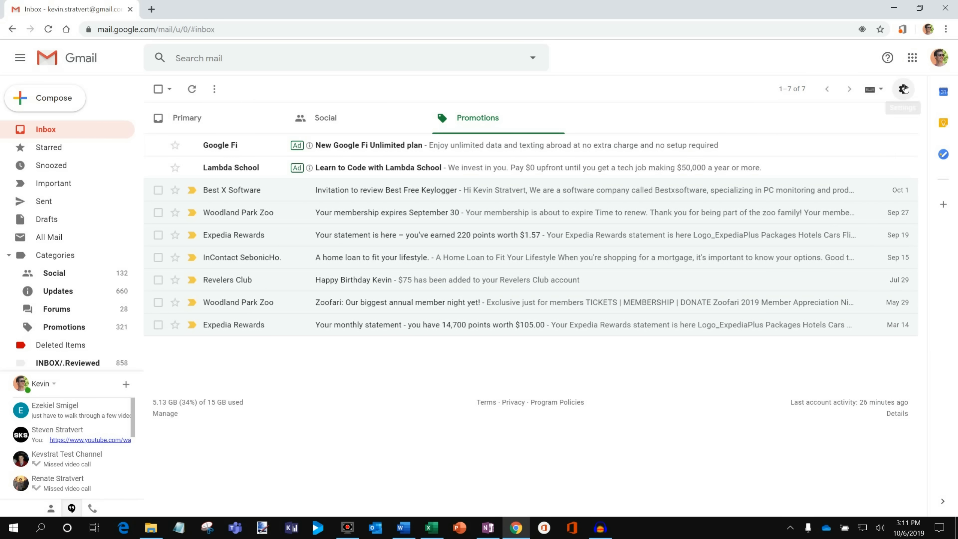
mouse_move(913, 87)
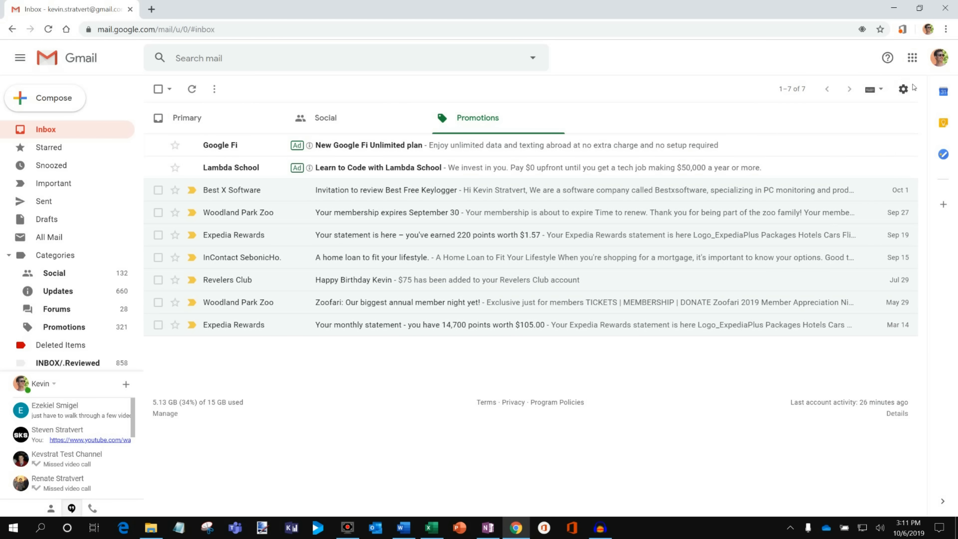
mouse_move(903, 89)
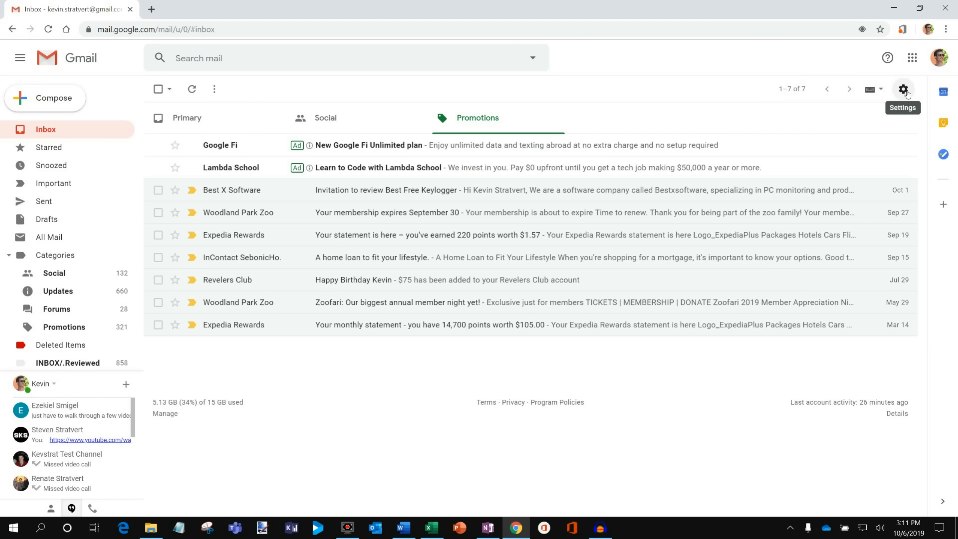
Go from the gear menu to Gmail's full Settings page on the General tab
click(903, 89)
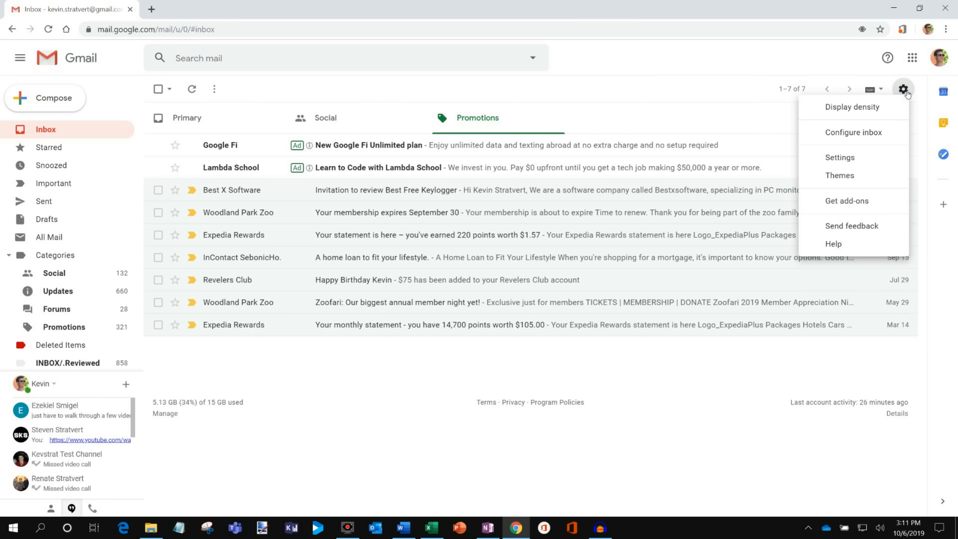
mouse_move(852, 107)
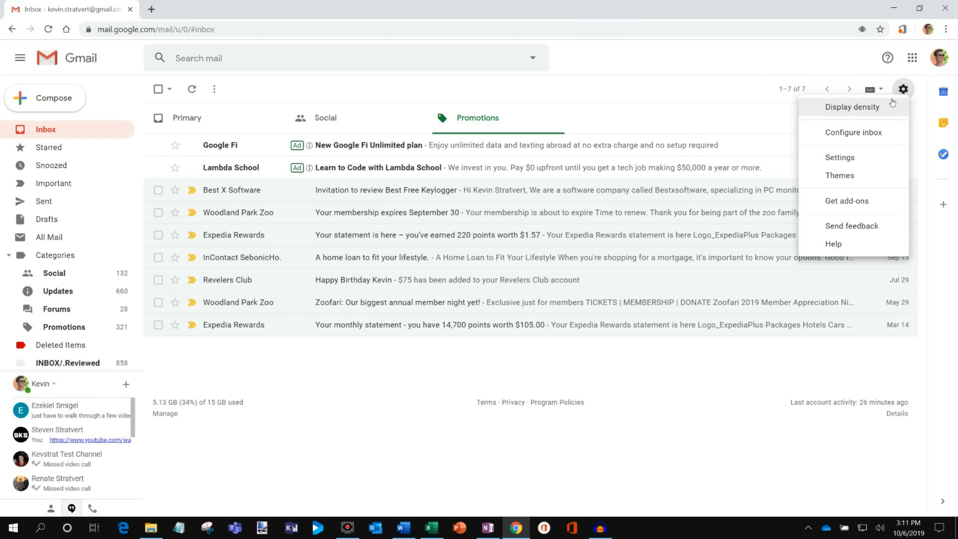
mouse_move(838, 157)
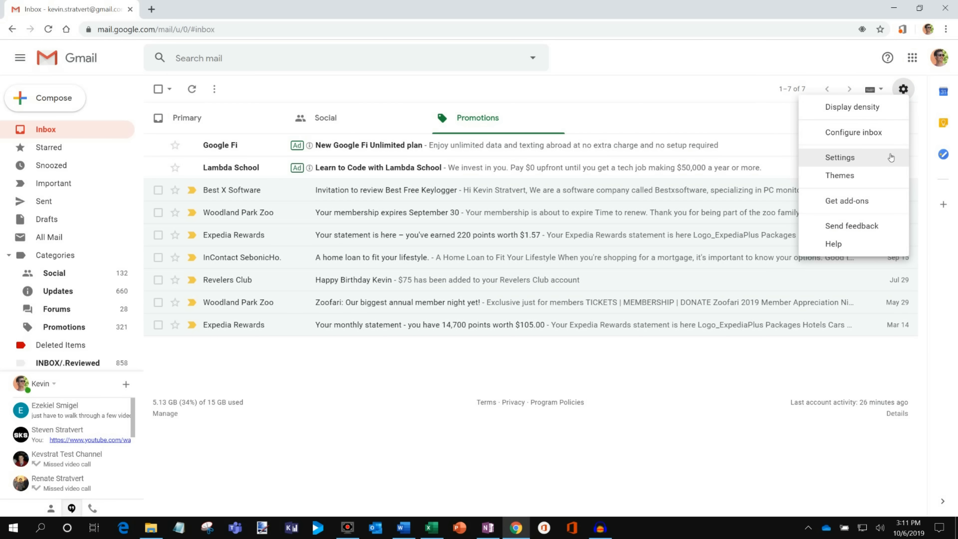
mouse_move(861, 160)
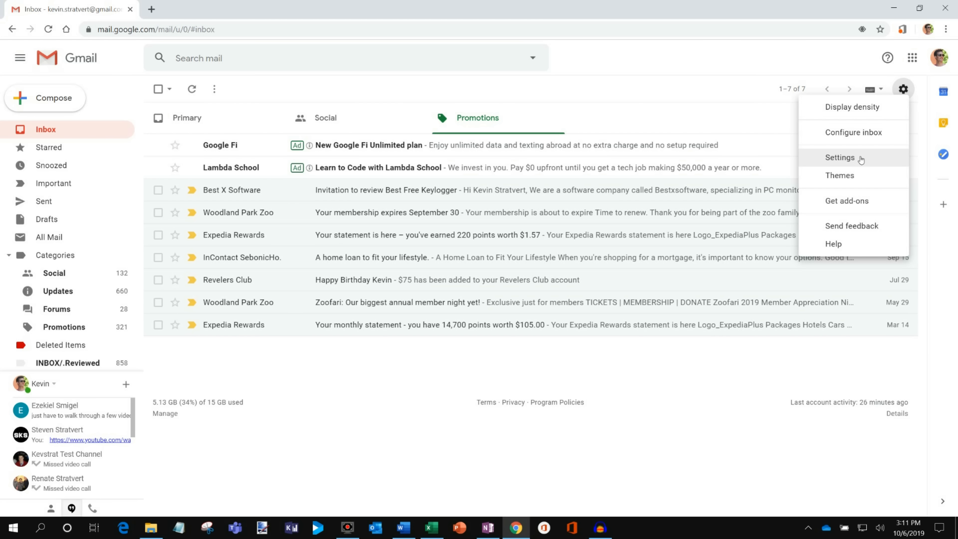
click(839, 157)
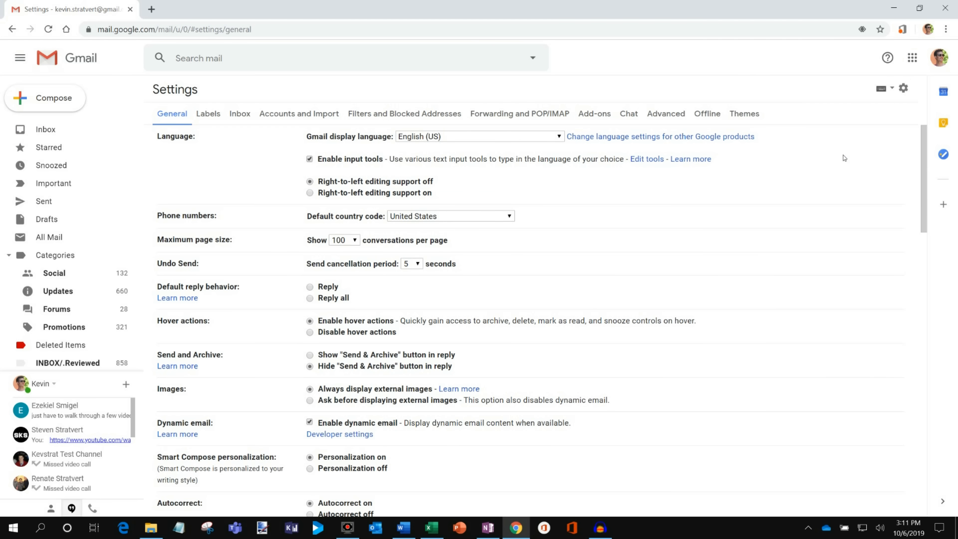
mouse_move(302, 157)
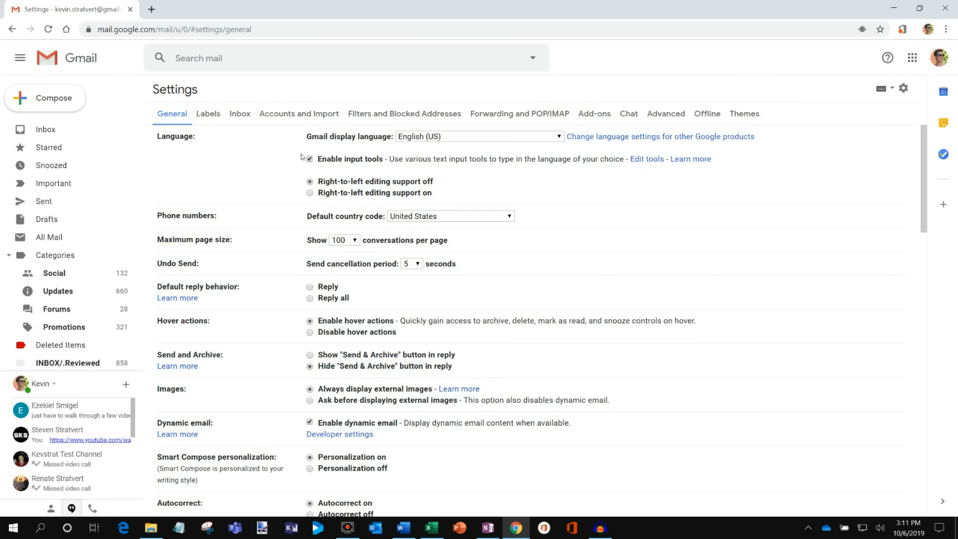
mouse_move(286, 157)
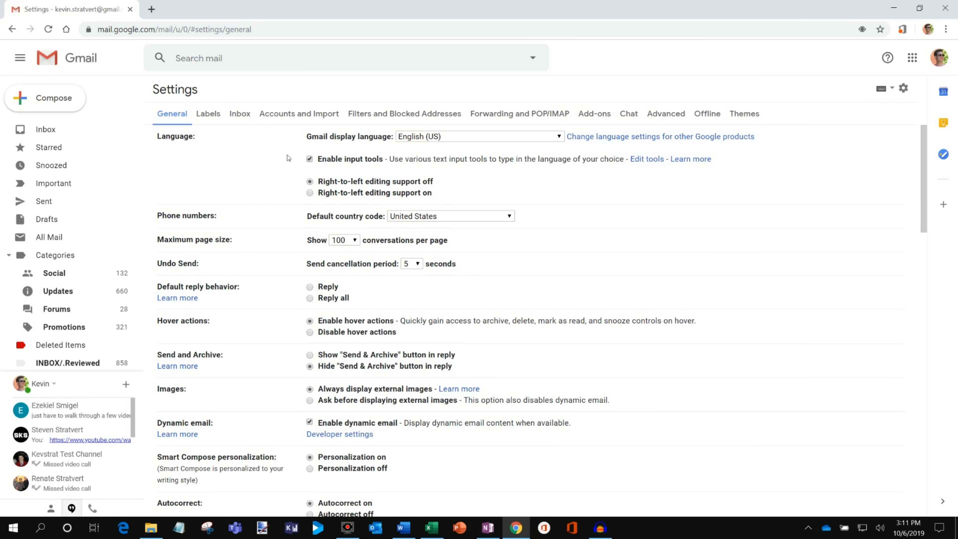
mouse_move(394, 116)
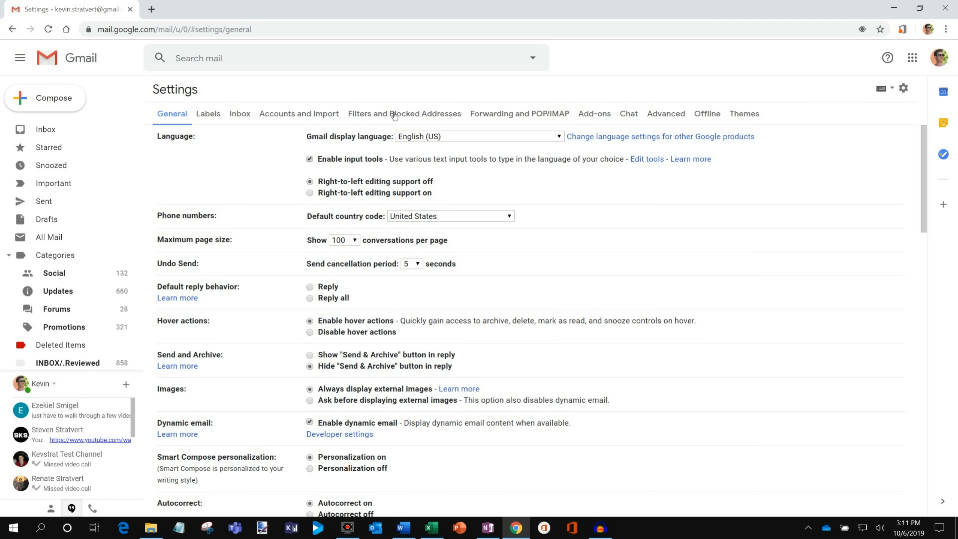
mouse_move(749, 115)
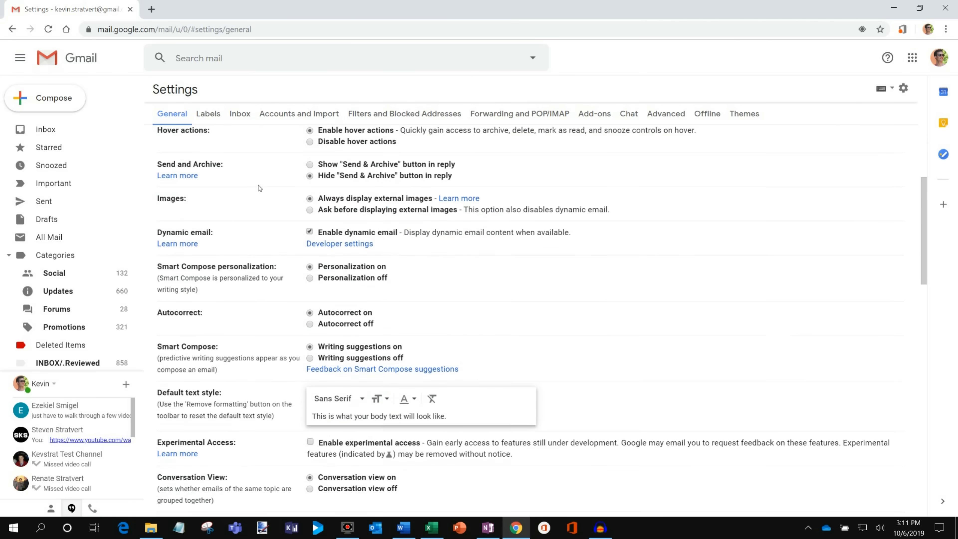
Scroll the General settings down to the empty Signature editor
scroll(down, 3)
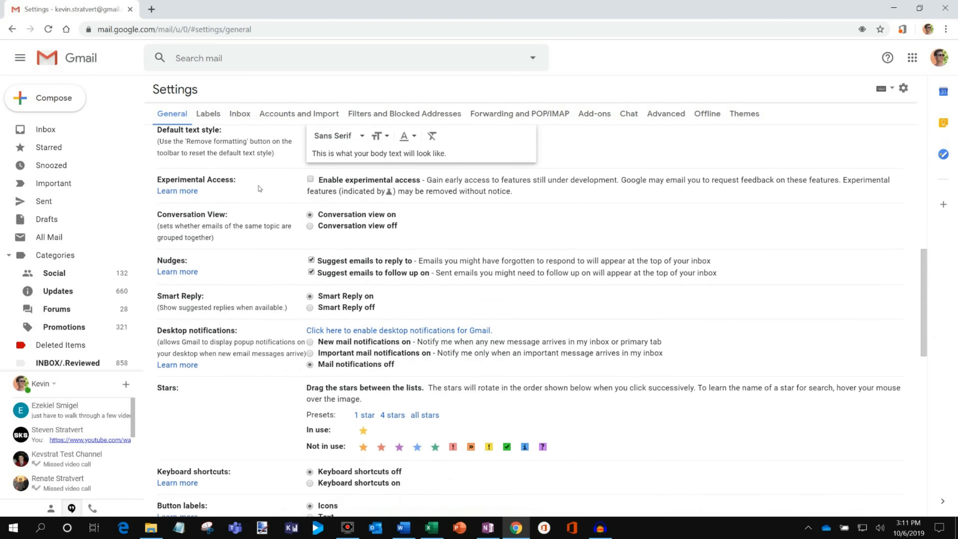
scroll(down, 3)
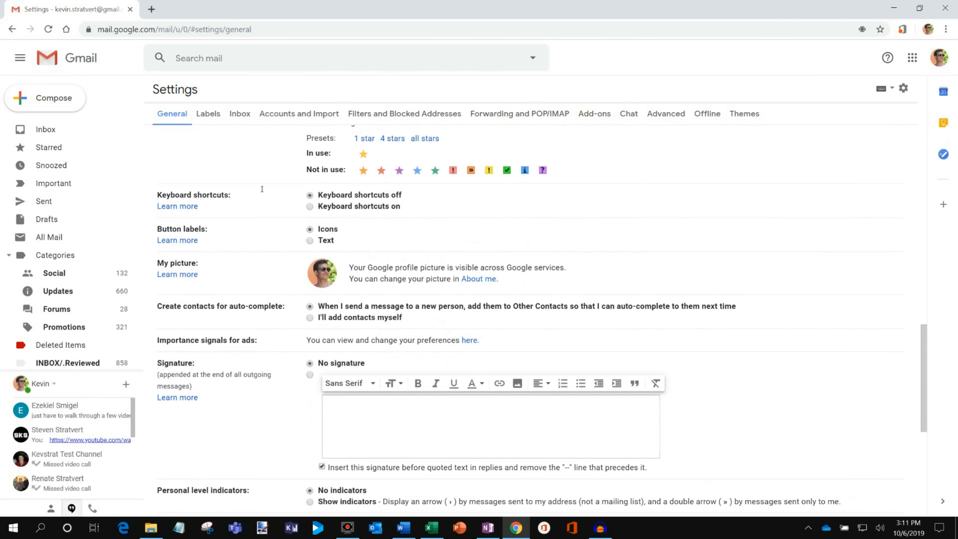
scroll(down, 3)
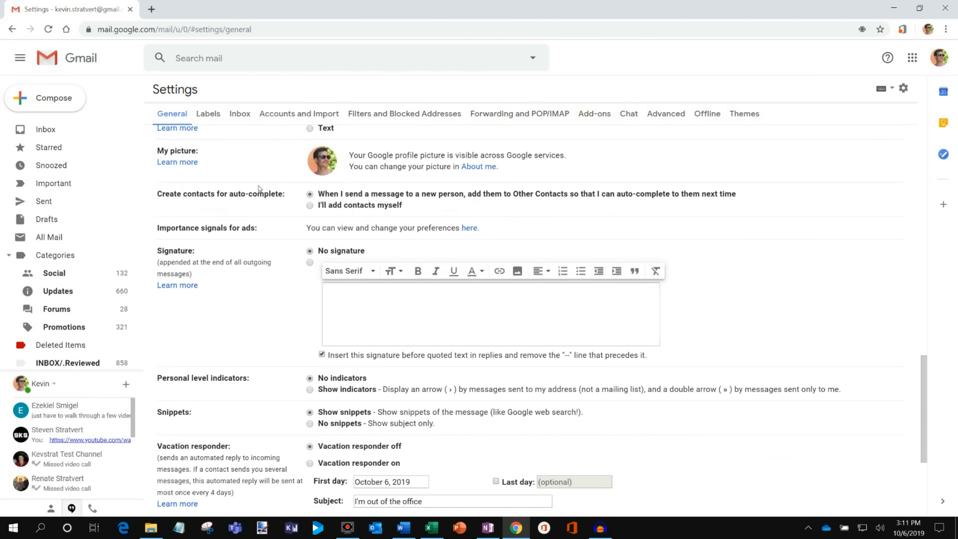
scroll(down, 3)
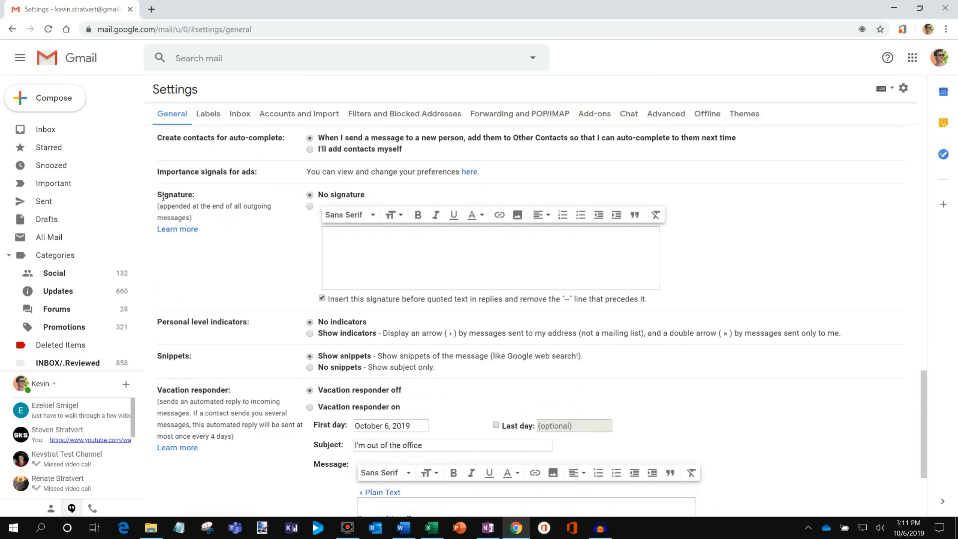
mouse_move(223, 215)
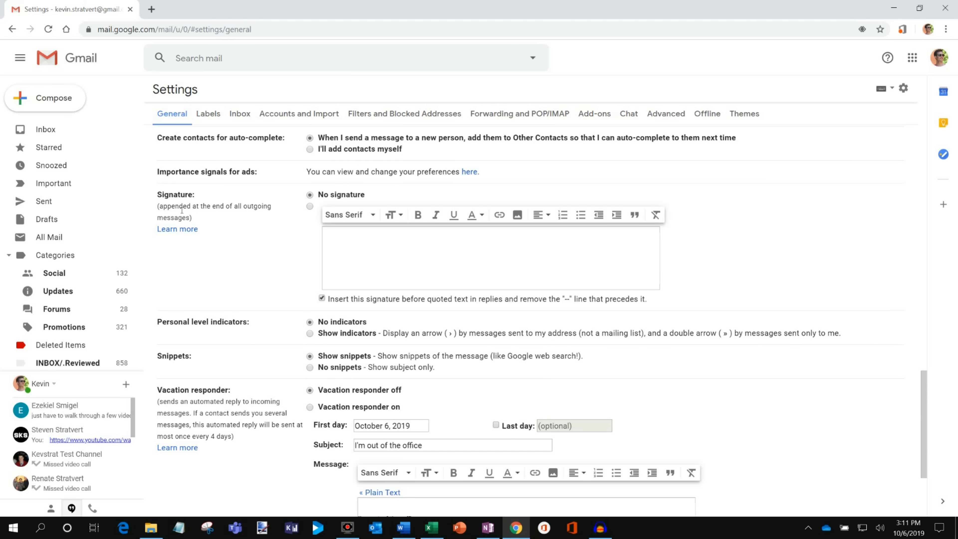
Write the name and 'YouTube Star' title in the signature editor and start inserting an image
click(389, 251)
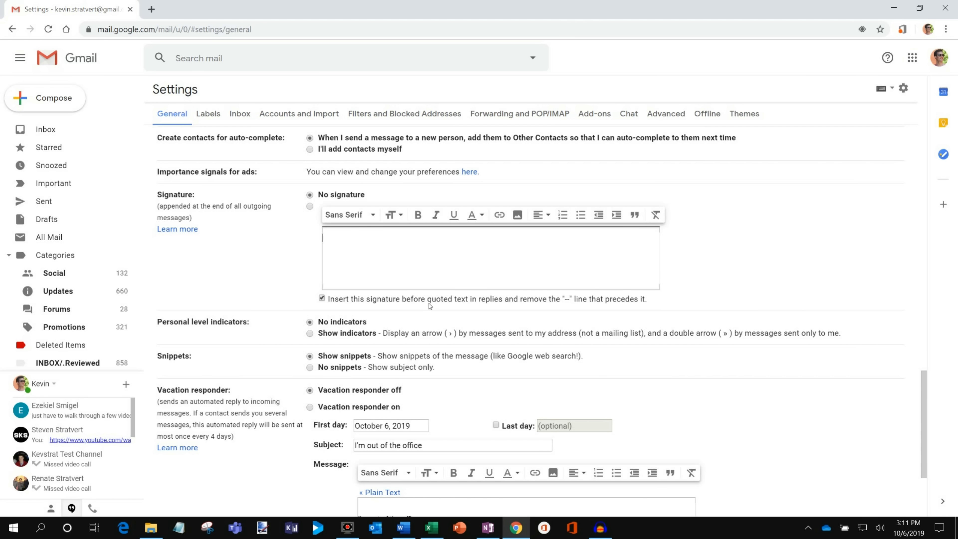
text(Kevin Stratvert)
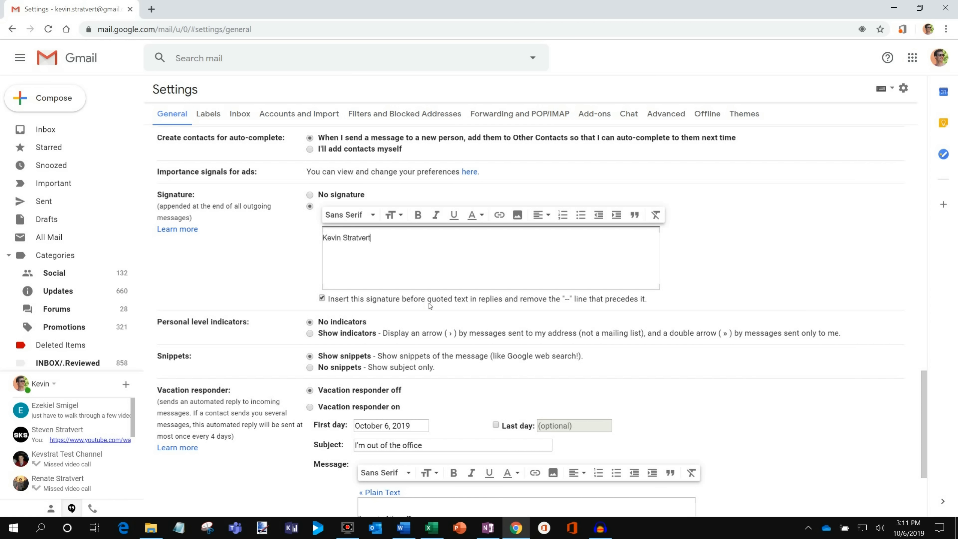
text(You)
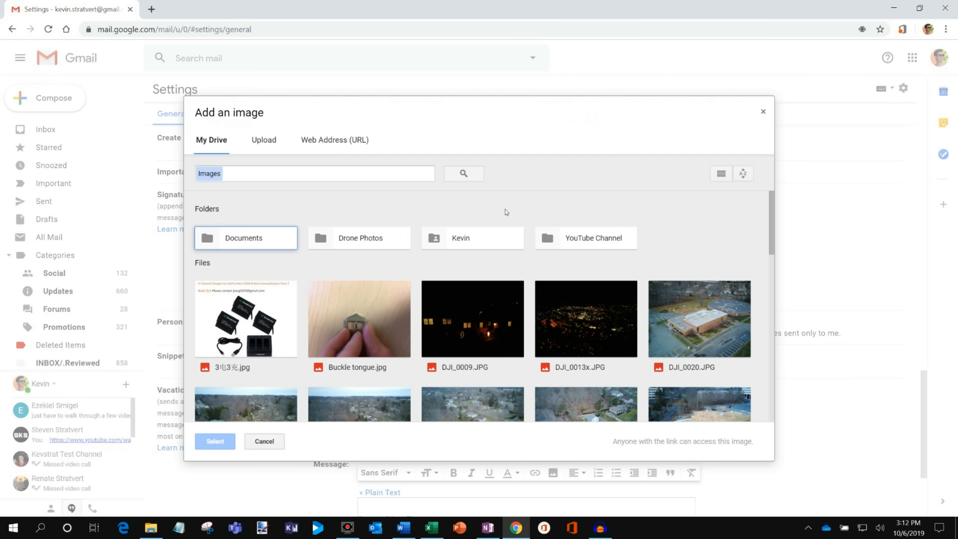
Insert the kayaking selfie from My Drive below the title in the signature
scroll(down, 3)
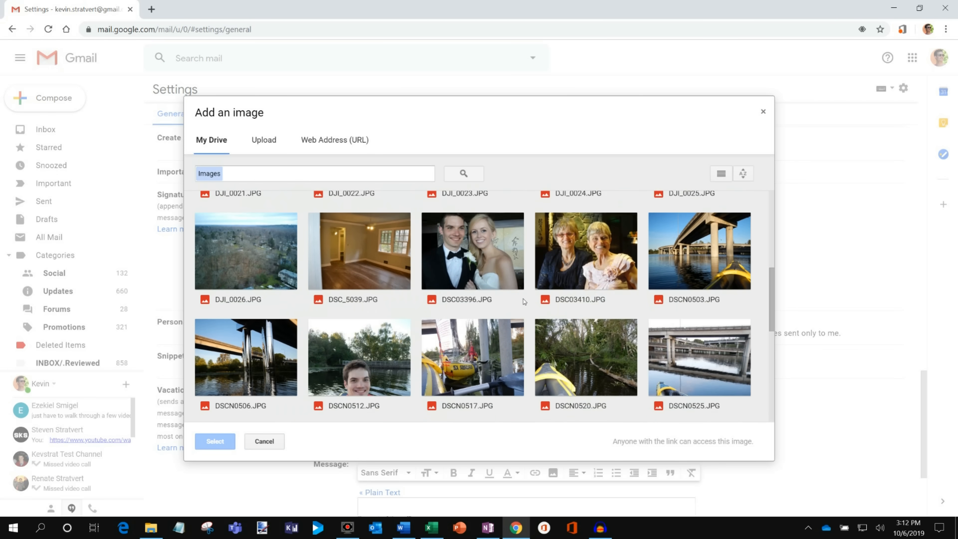
click(359, 357)
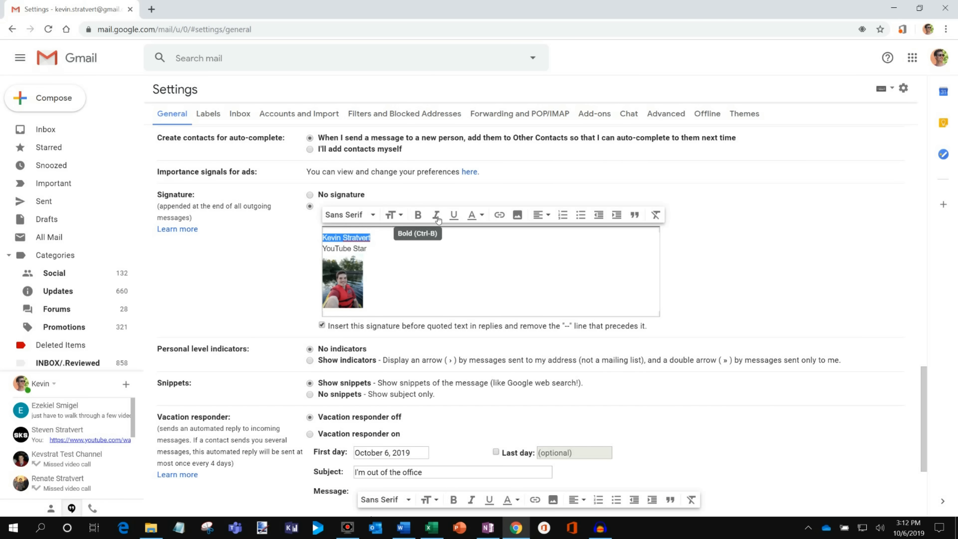
Make the selected name line in the signature bold and blue
click(472, 214)
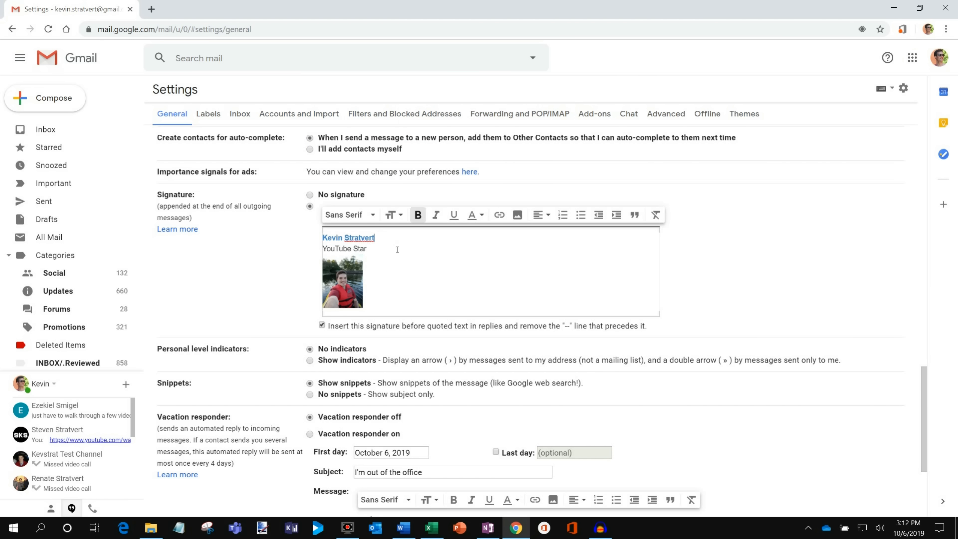
mouse_move(399, 249)
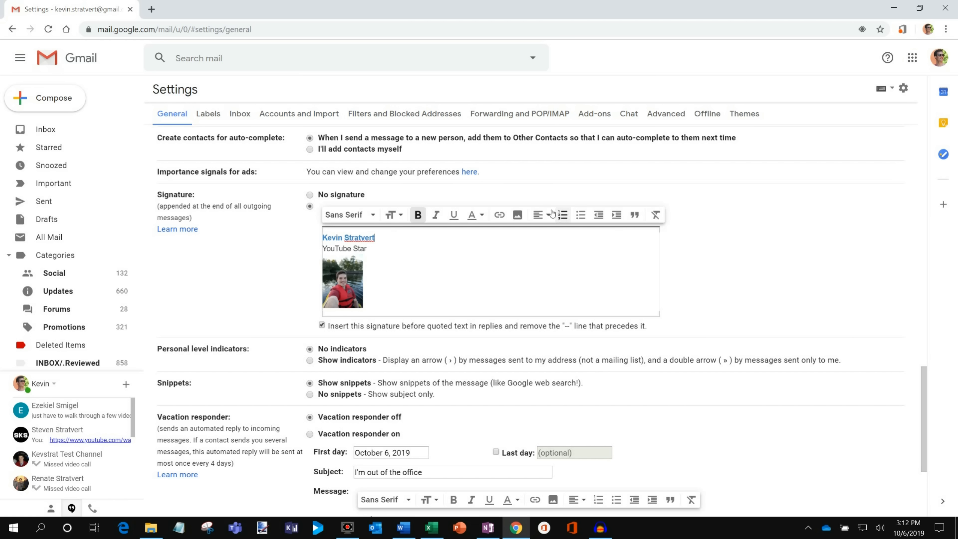
mouse_move(562, 215)
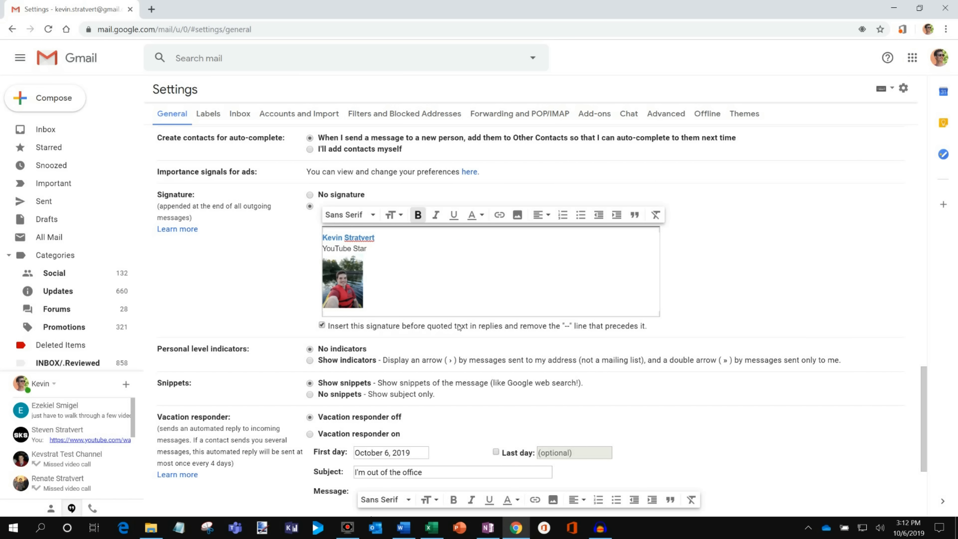
mouse_move(572, 327)
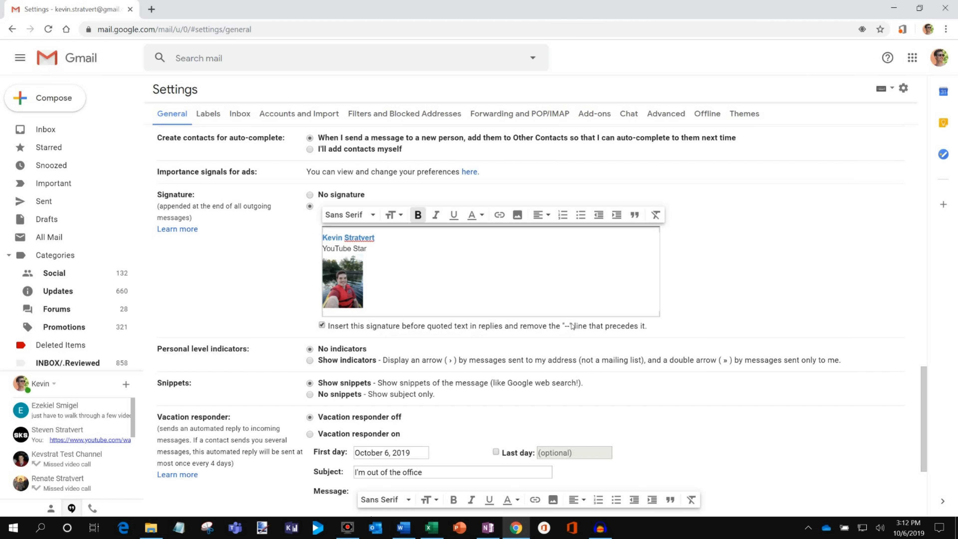
mouse_move(688, 330)
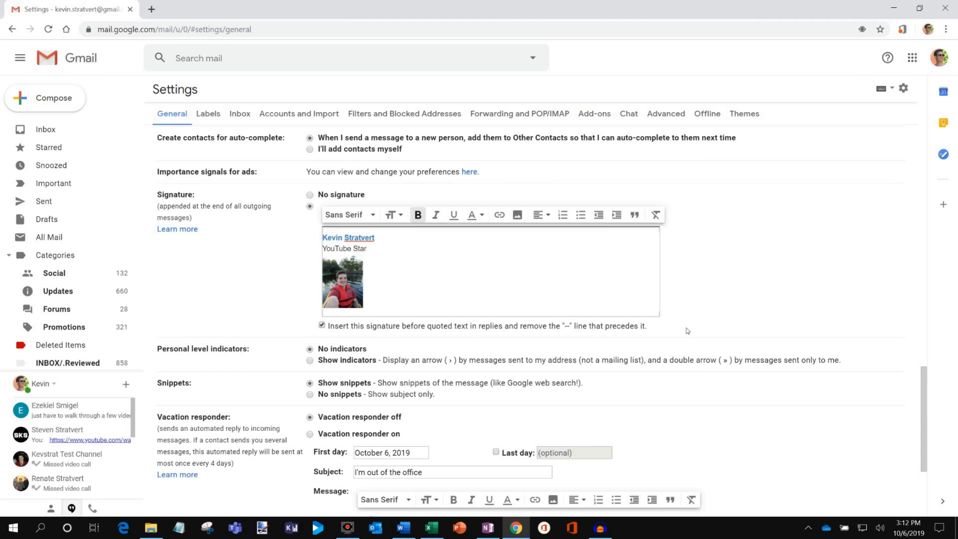
mouse_move(391, 328)
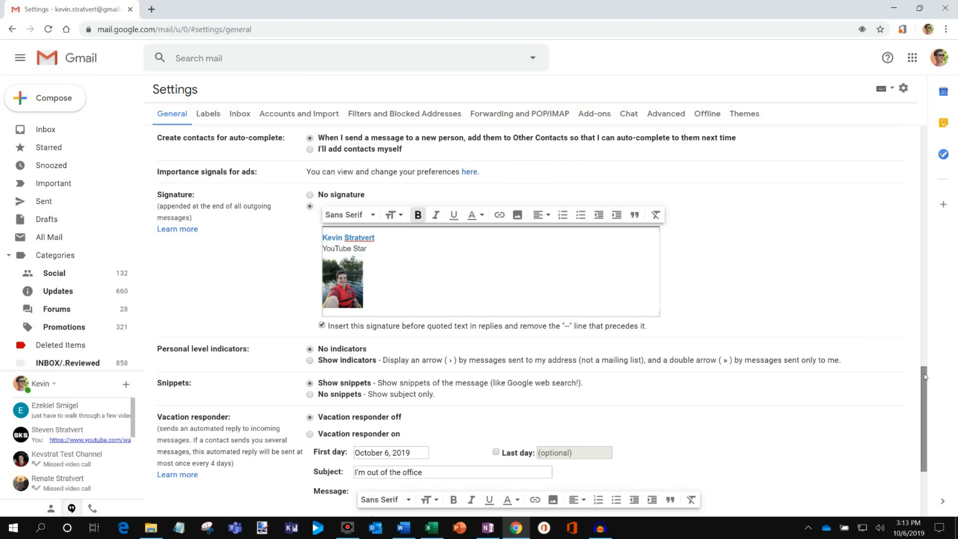
Save the settings with the new bold blue name signature via Save Changes
click(375, 237)
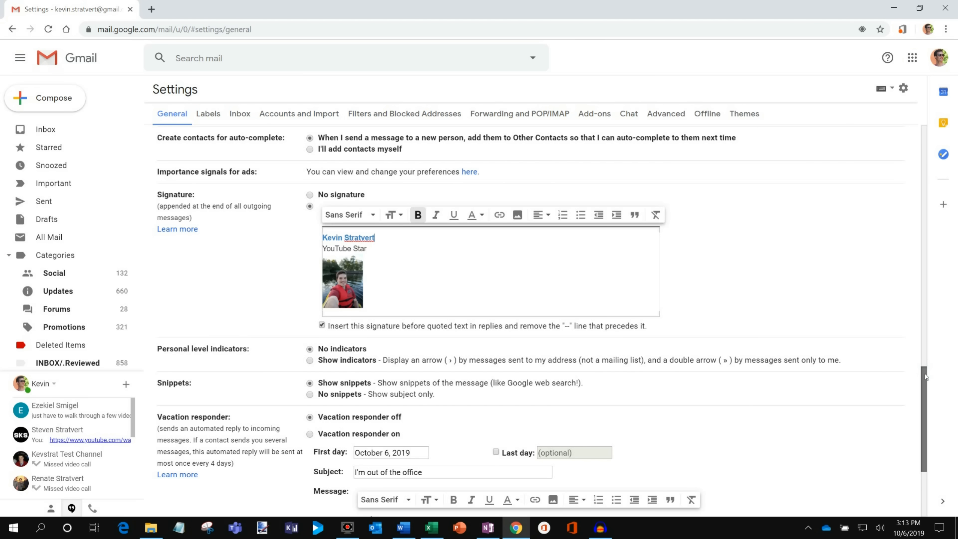
scroll(down, 3)
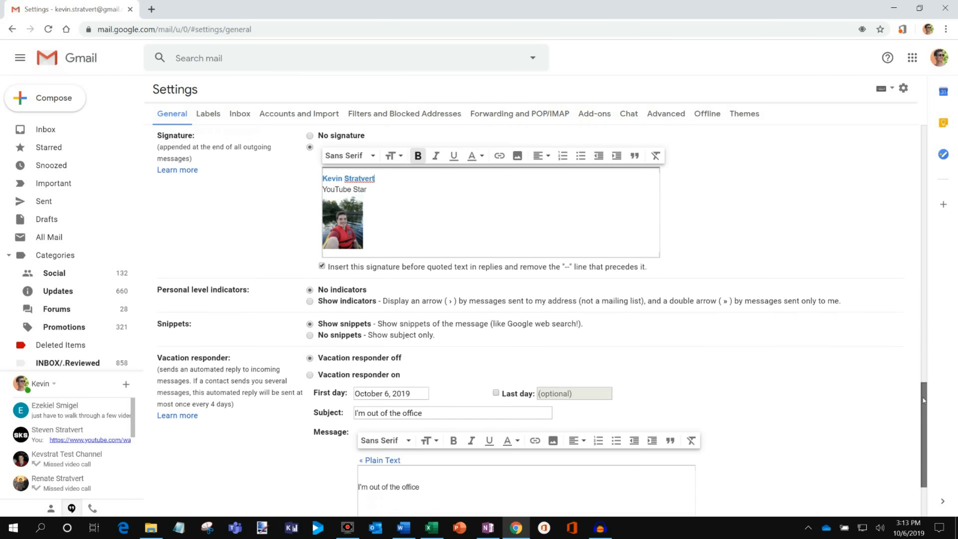
scroll(down, 3)
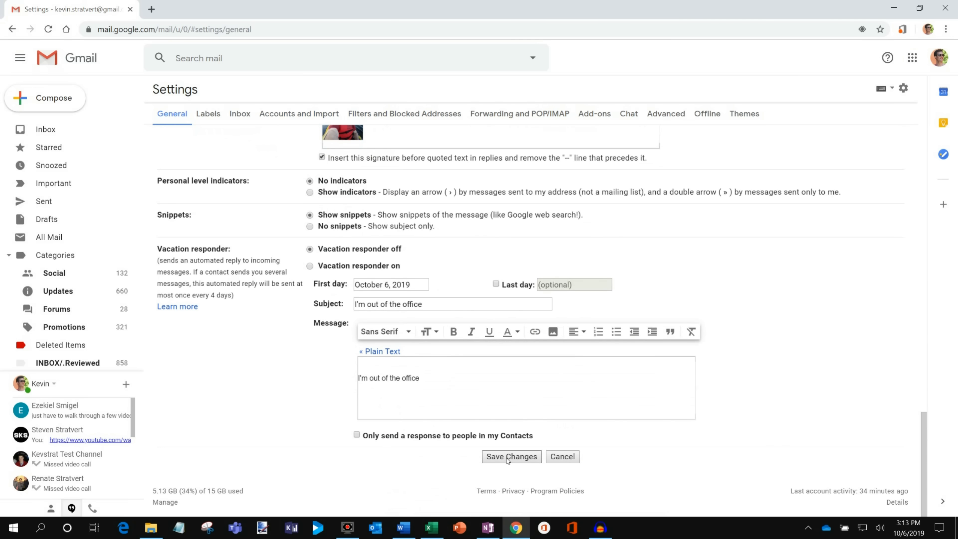
click(512, 456)
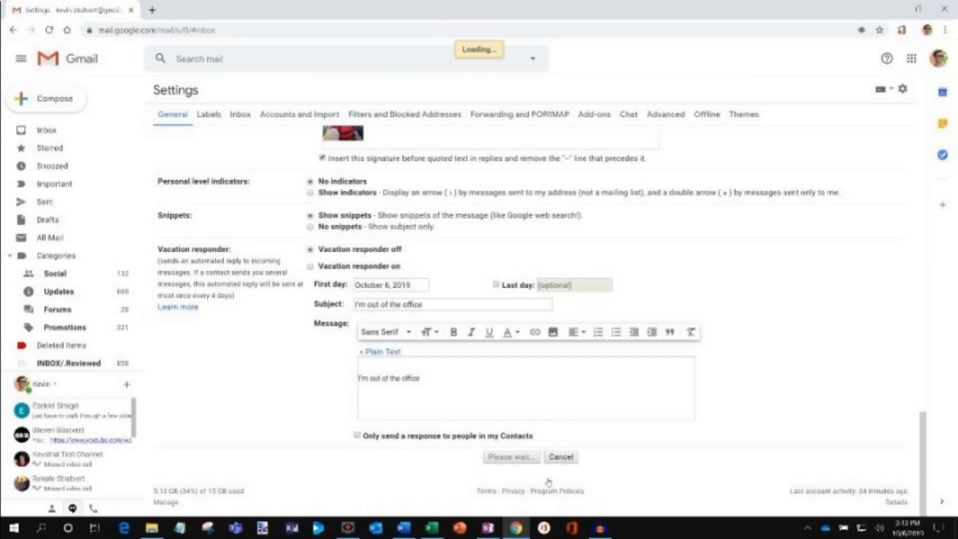
Compose a new message with 'Hi,' and 'How are you doing?' above the auto-added signature
click(47, 98)
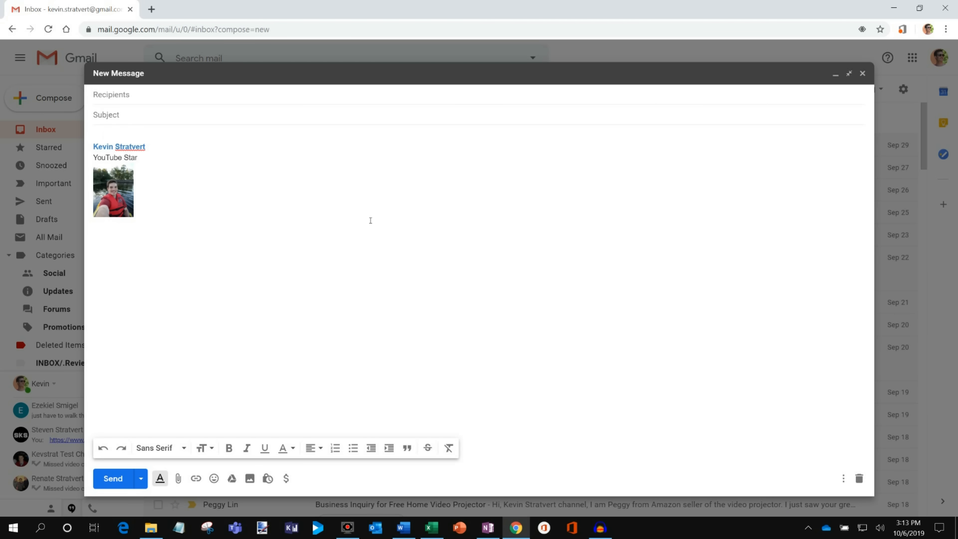
text(Hi,)
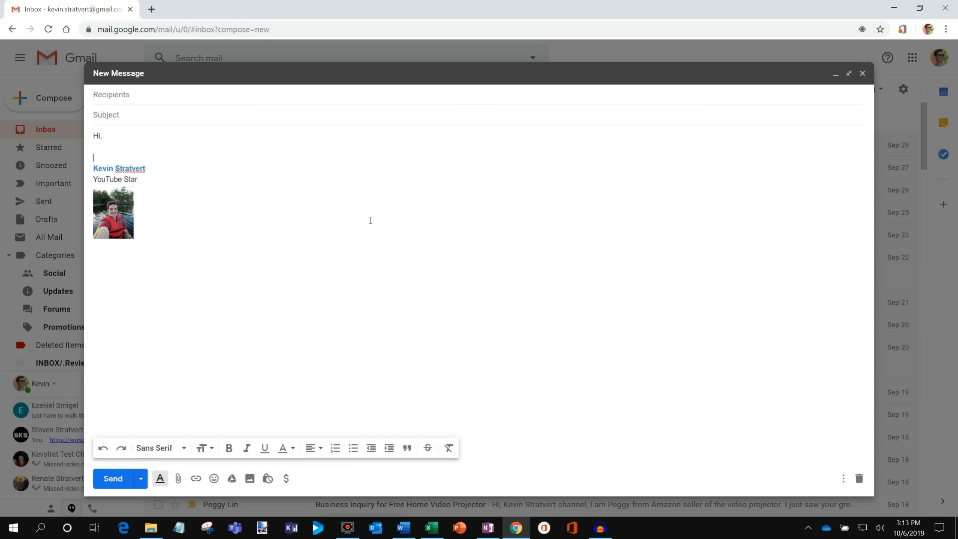
text(How are you doing?)
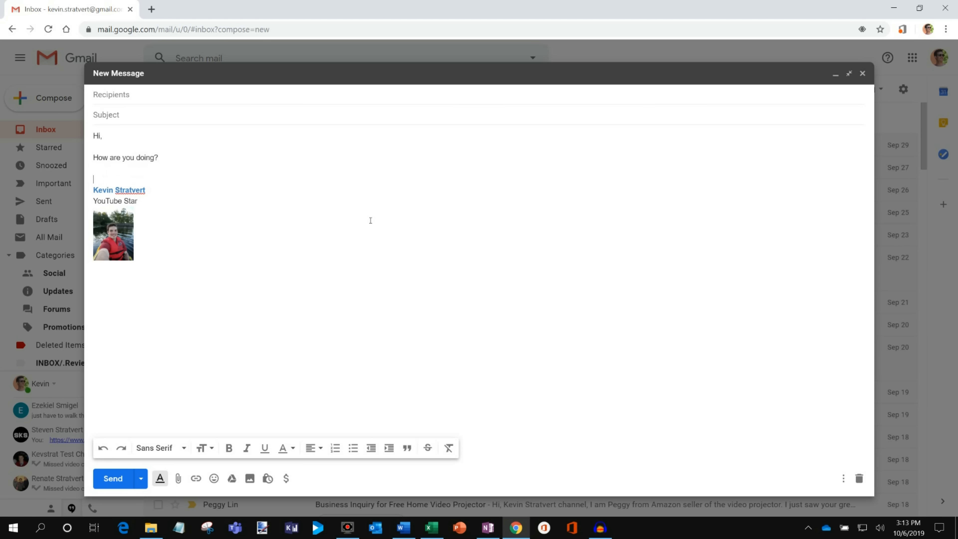